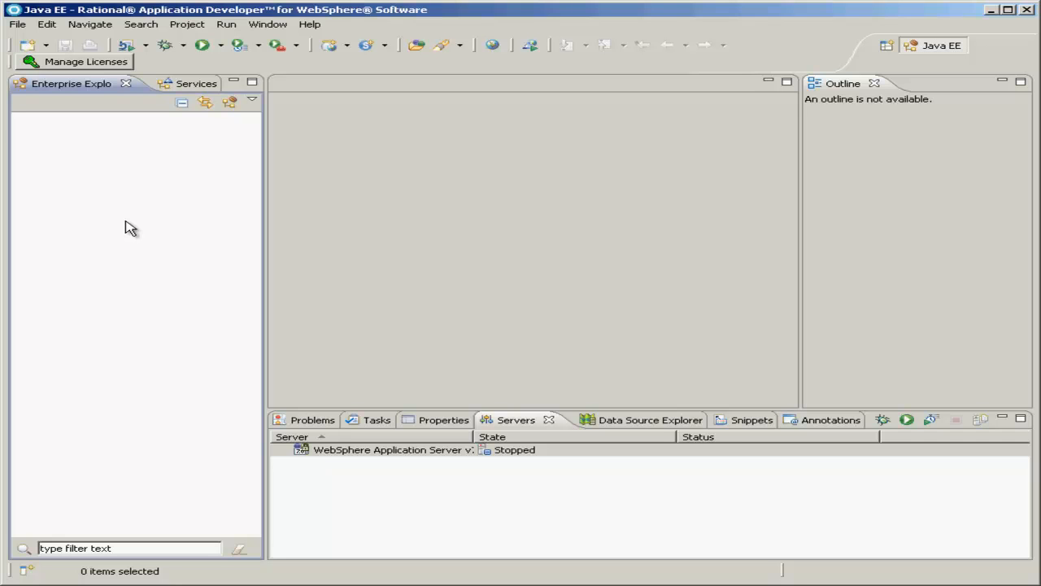
pyautogui.moveTo(127, 215)
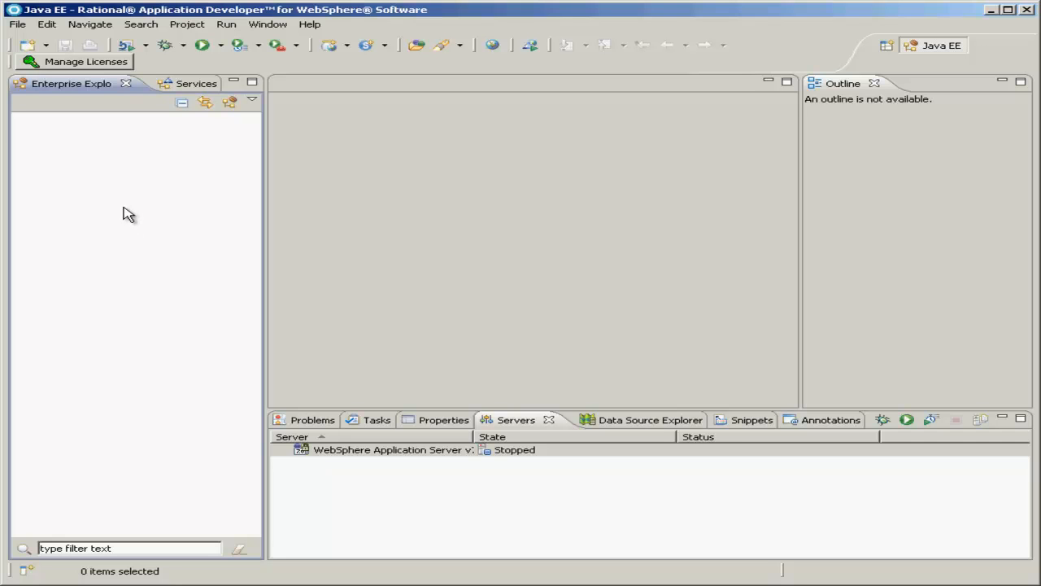
pyautogui.moveTo(127, 201)
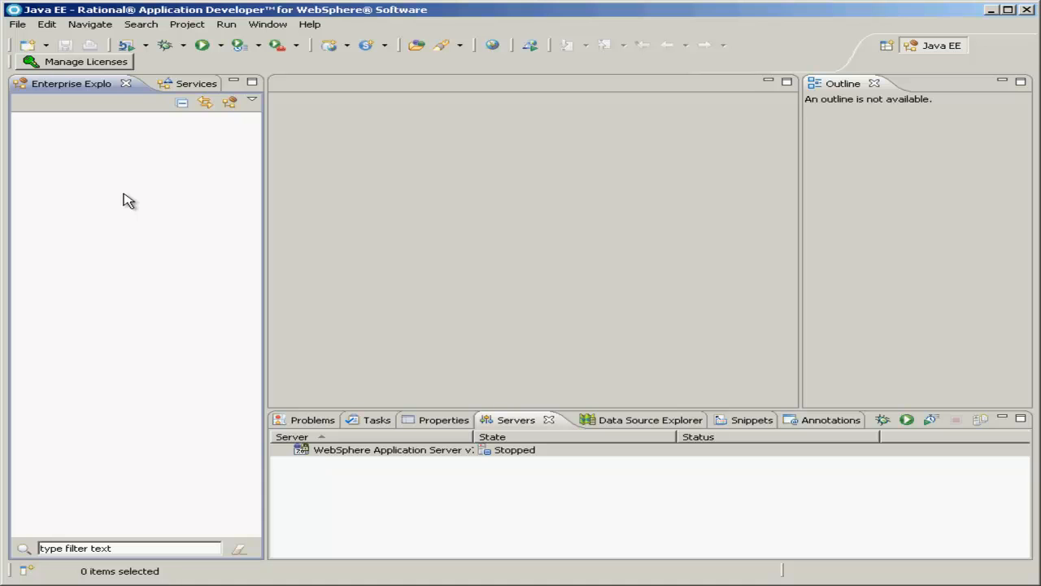
# Step: Launch the New EJB Project wizard from the Enterprise Explorer context menu
pyautogui.rightClick(129, 198)
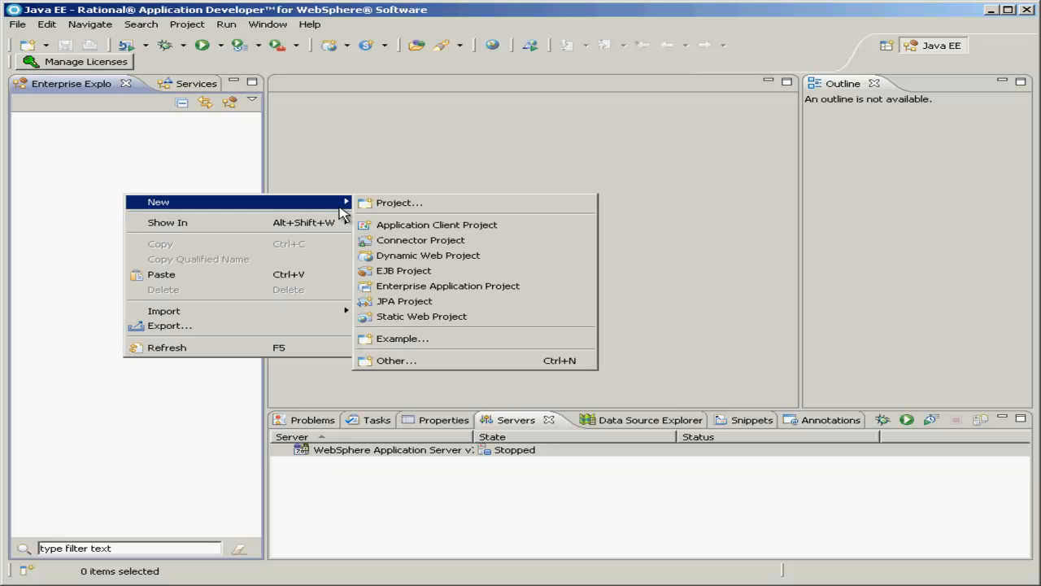
pyautogui.moveTo(403, 270)
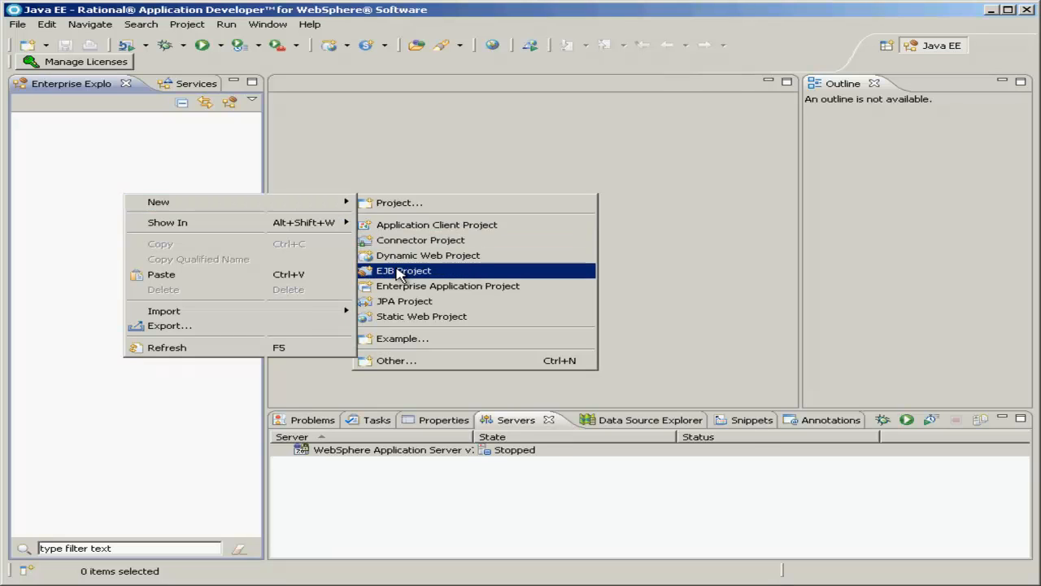
pyautogui.click(404, 270)
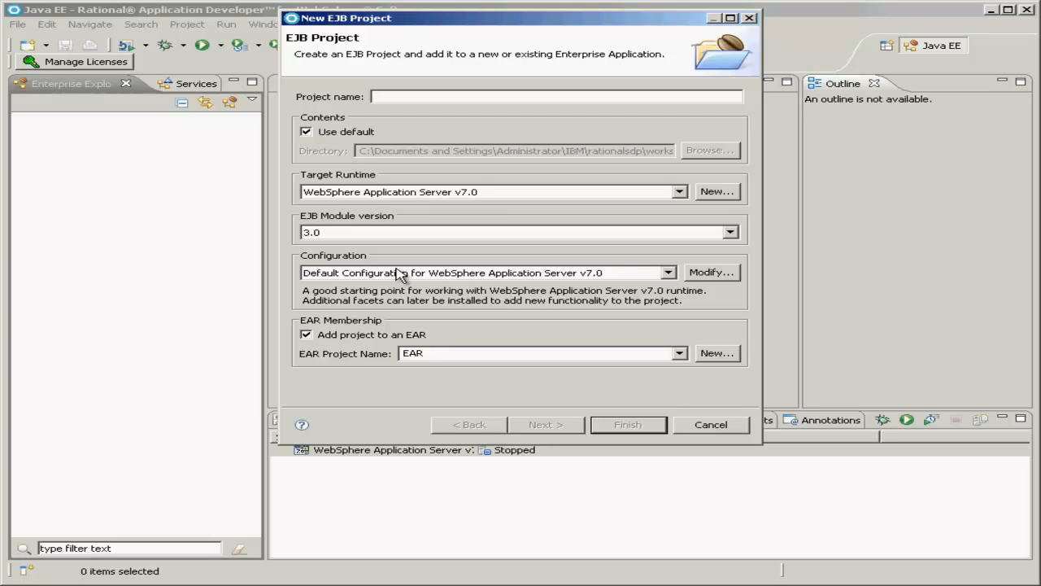
# Step: Enter the project name EJBViewCounter, auto-filling the EAR name EJBViewCounterEAR
pyautogui.click(557, 96)
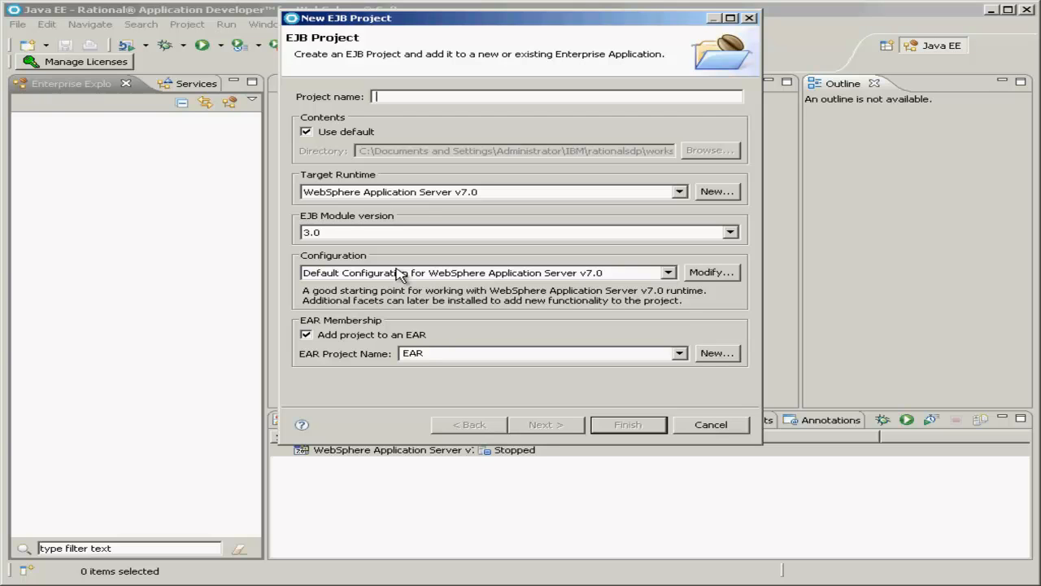
pyautogui.write('EJBViewCounter')
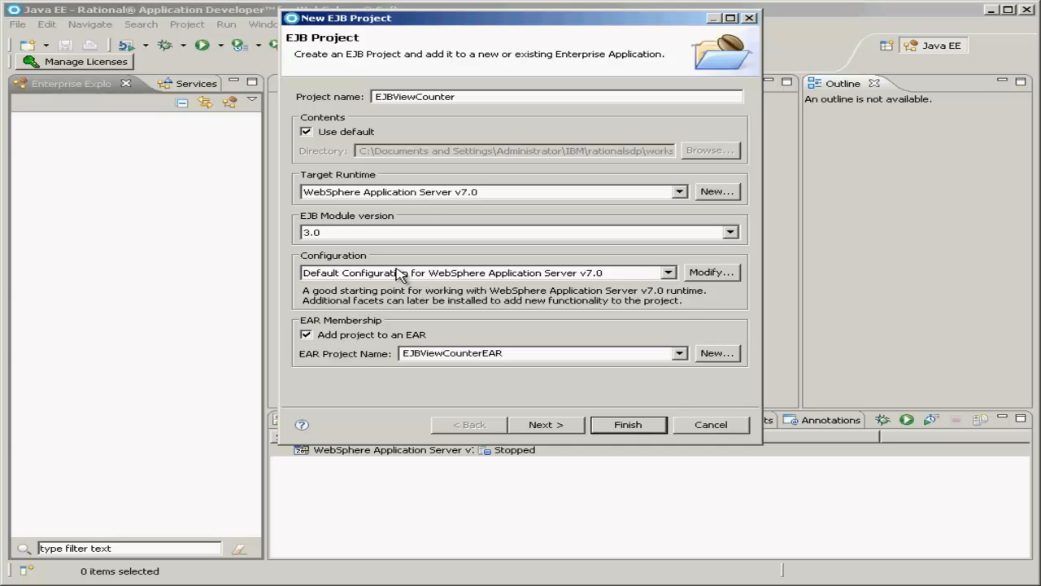
pyautogui.moveTo(423, 262)
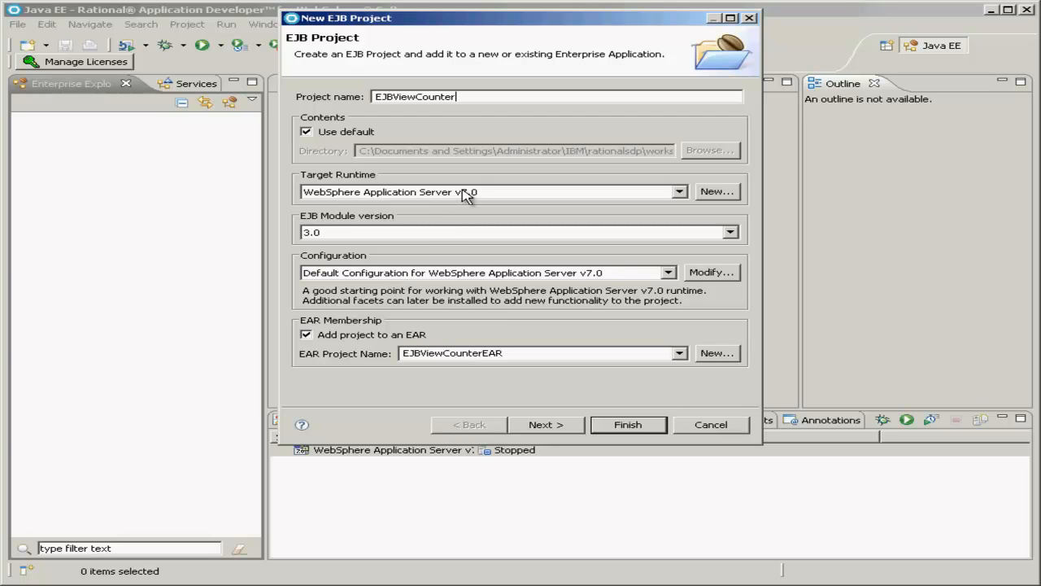
pyautogui.moveTo(492, 195)
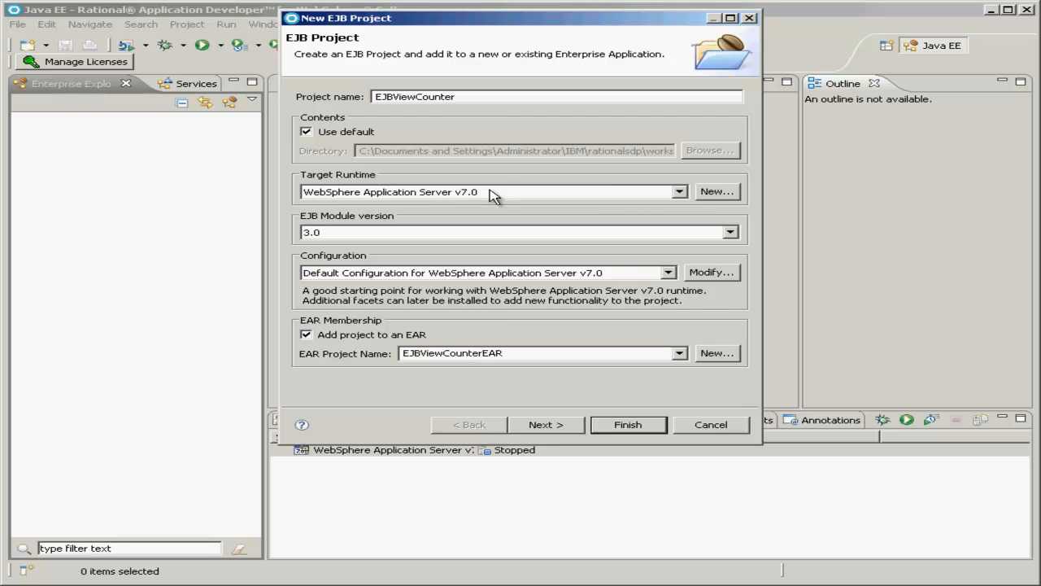
pyautogui.moveTo(479, 239)
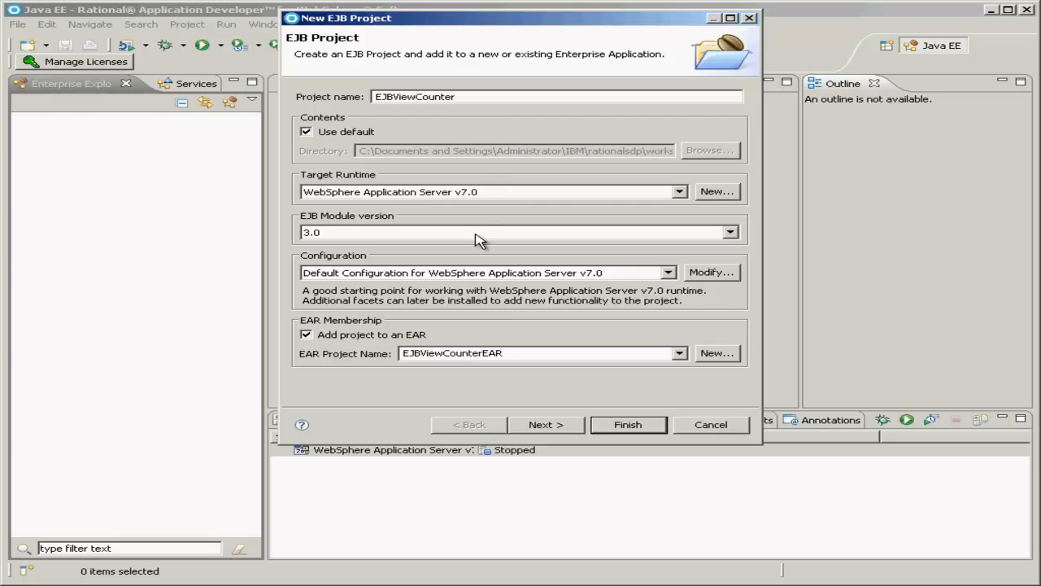
# Step: Keep EJB module version 3.0 and uncheck Add project to an EAR
pyautogui.click(729, 231)
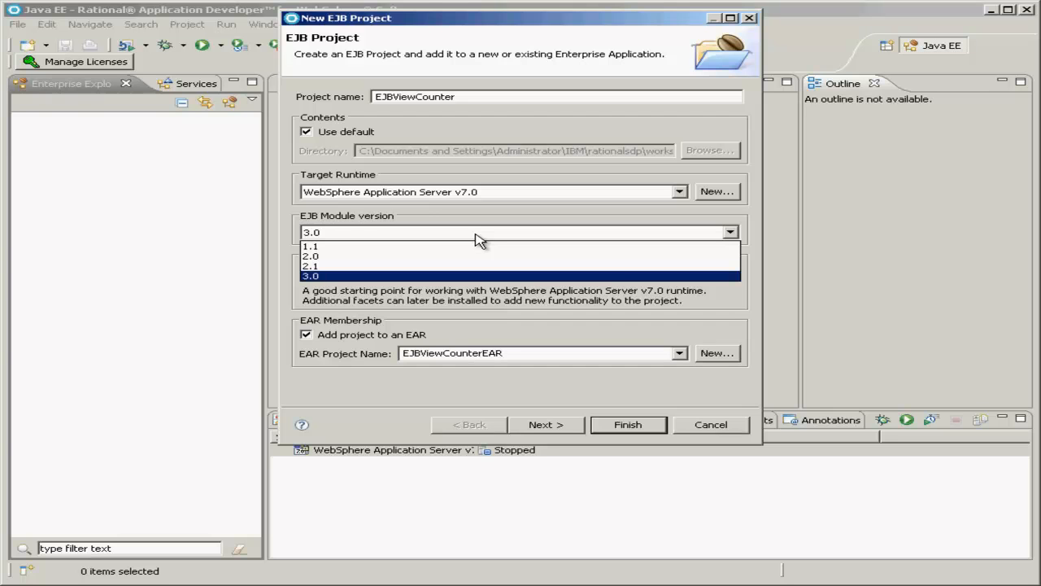
pyautogui.click(309, 277)
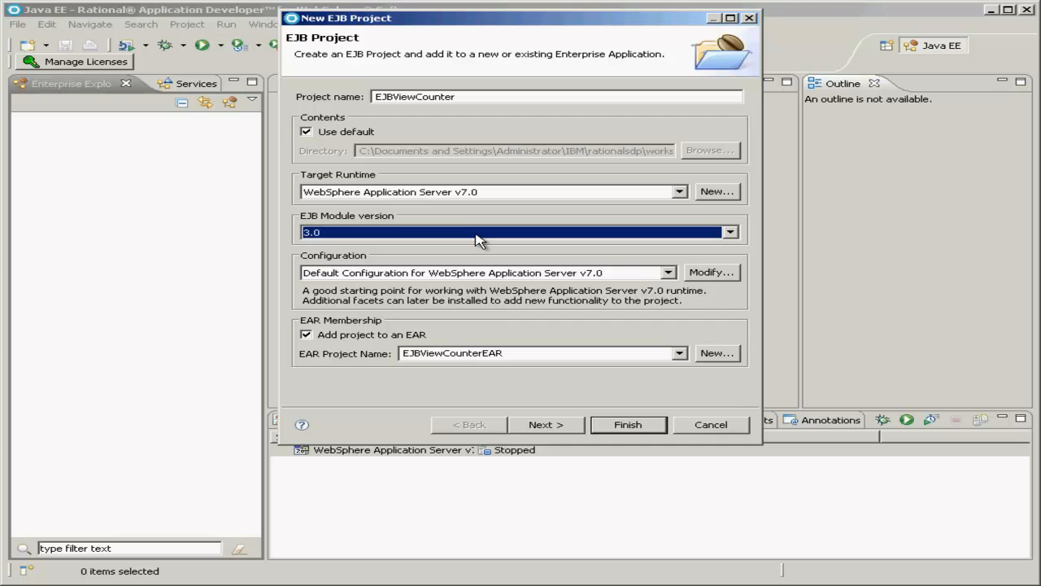
pyautogui.moveTo(454, 299)
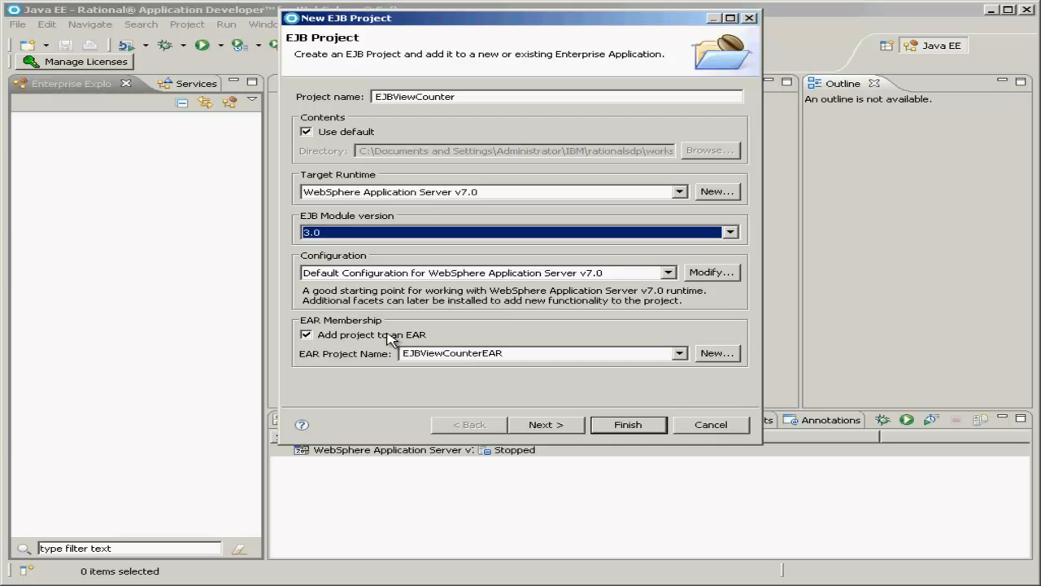
pyautogui.click(306, 335)
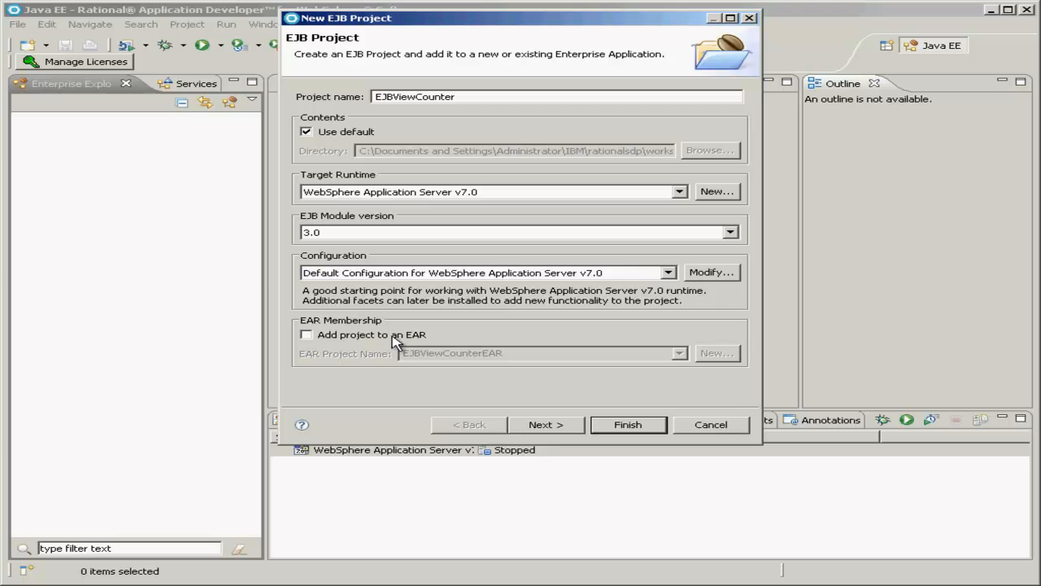
pyautogui.moveTo(546, 425)
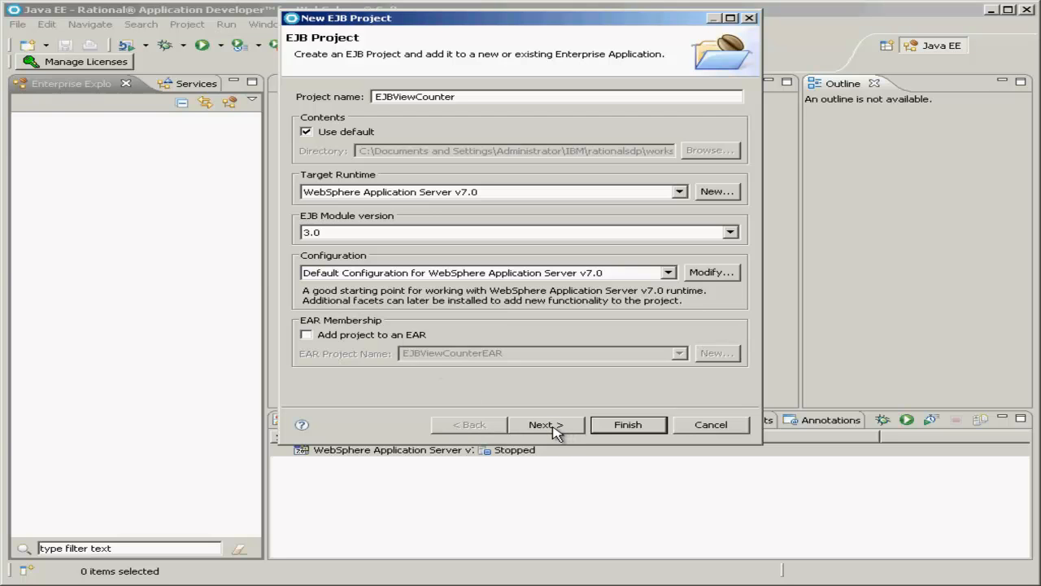
# Step: Advance to the EJB Module page, leaving ejbModule as source and output folder
pyautogui.click(545, 423)
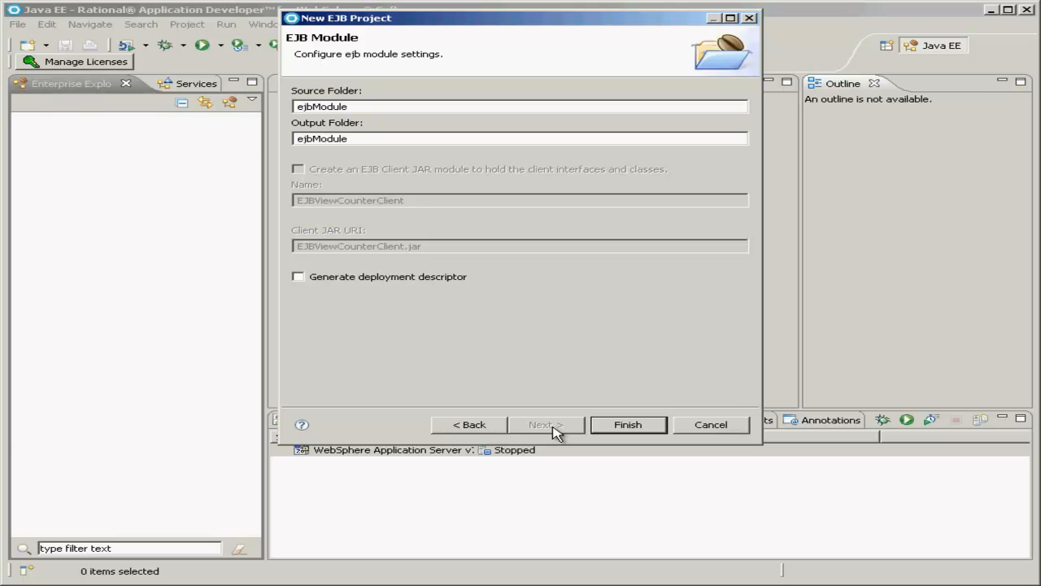
pyautogui.moveTo(421, 175)
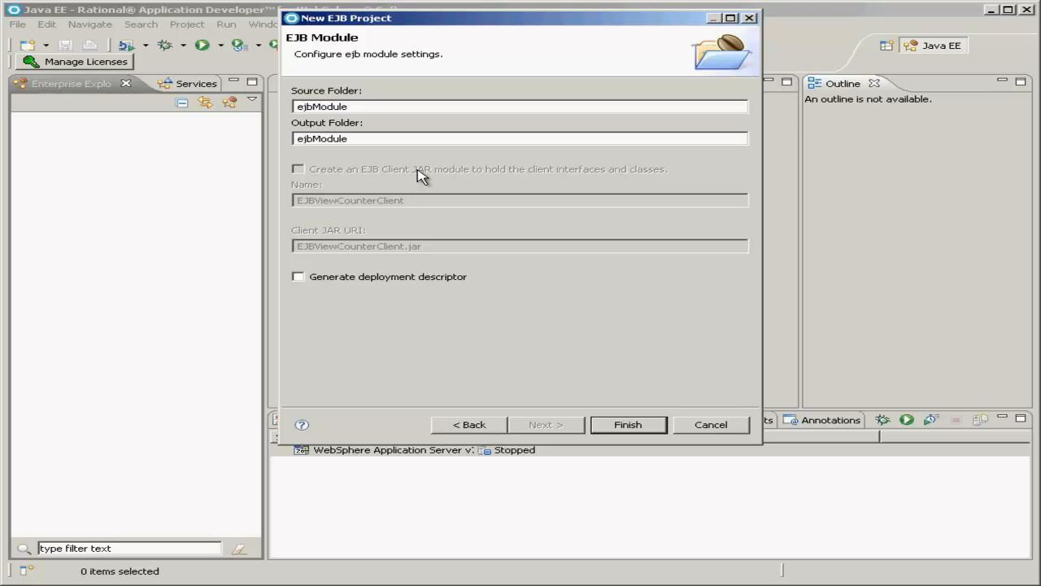
pyautogui.moveTo(394, 180)
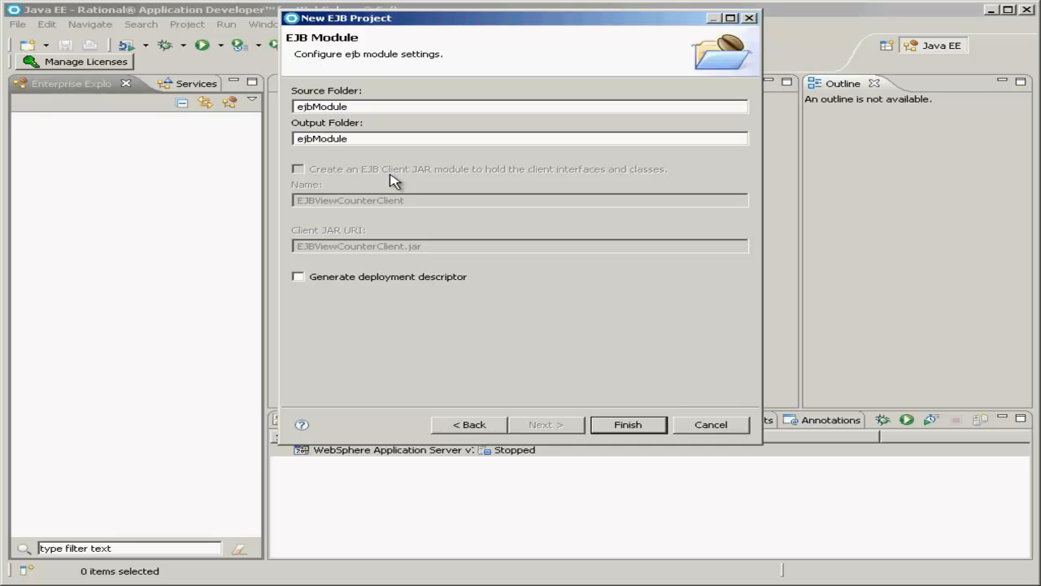
pyautogui.moveTo(544, 319)
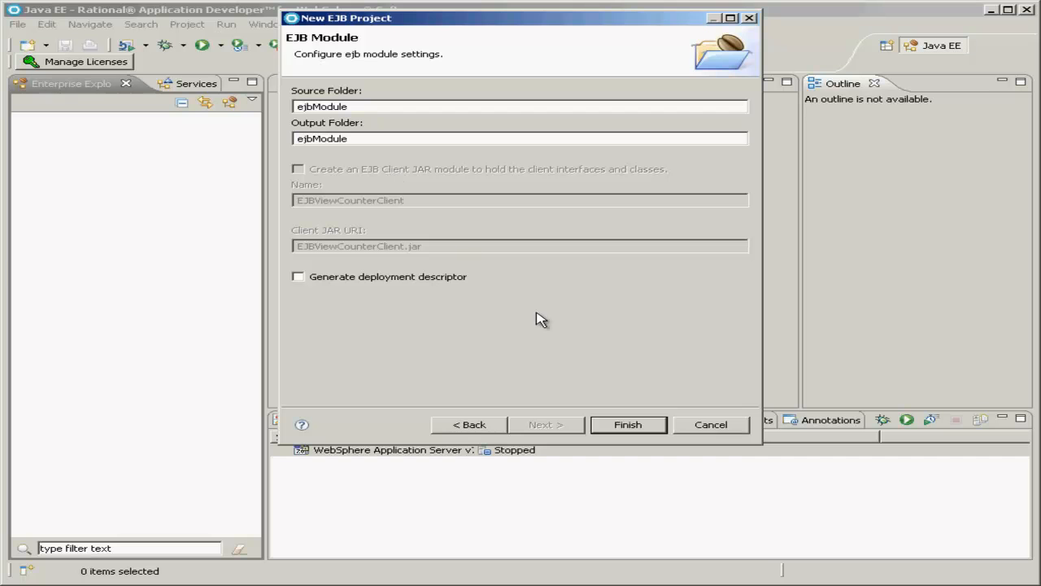
pyautogui.moveTo(628, 424)
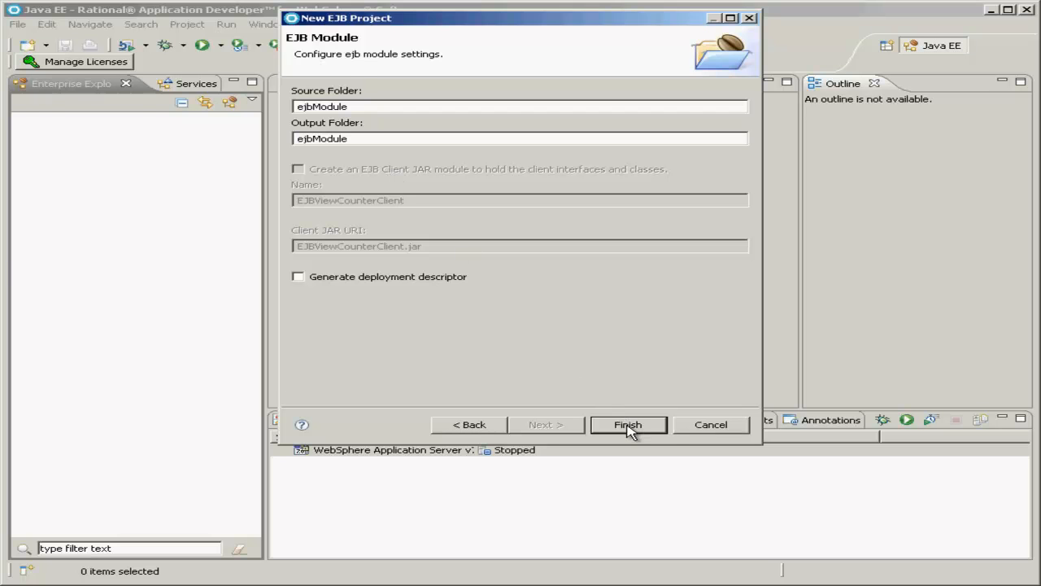
# Step: Finish creating EJBViewCounter and expand it in Enterprise Explorer
pyautogui.click(628, 423)
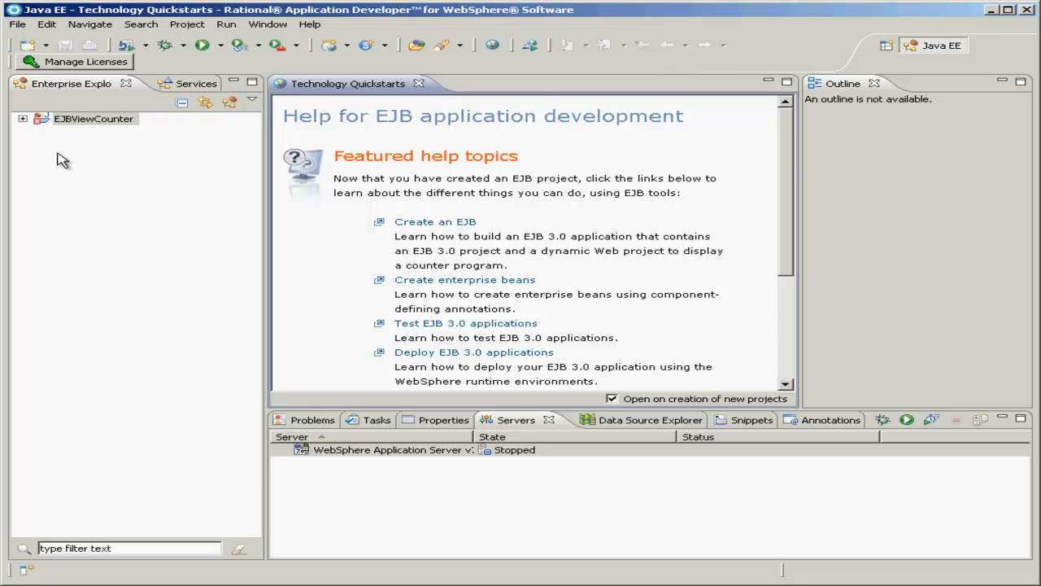
pyautogui.moveTo(24, 122)
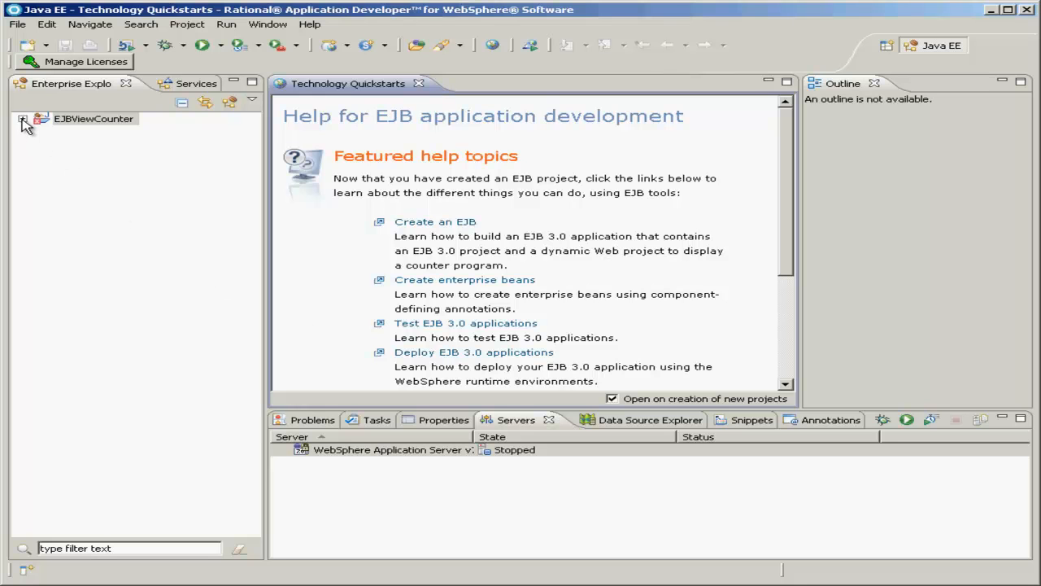
pyautogui.click(24, 119)
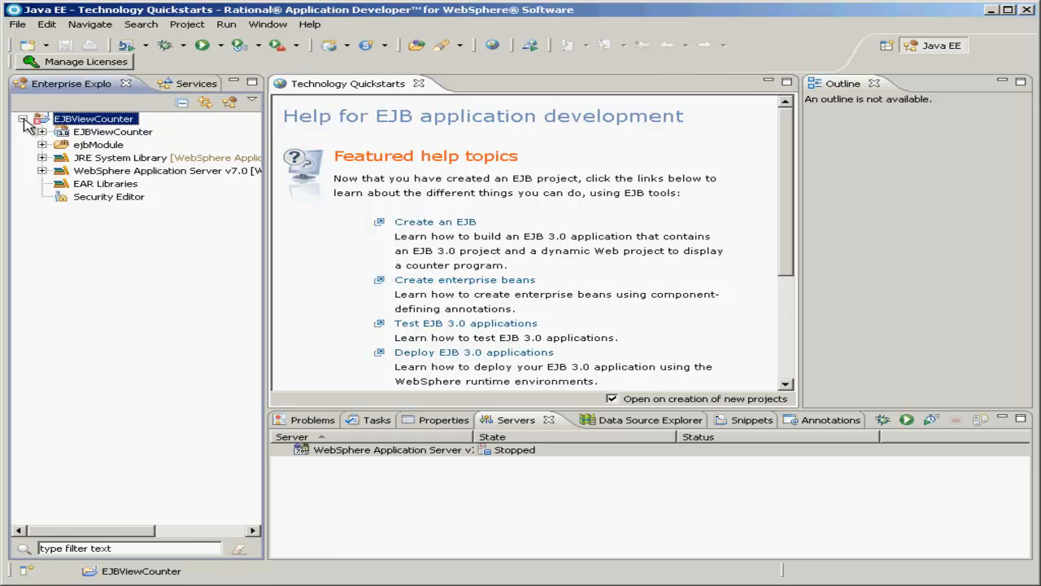
pyautogui.moveTo(286, 135)
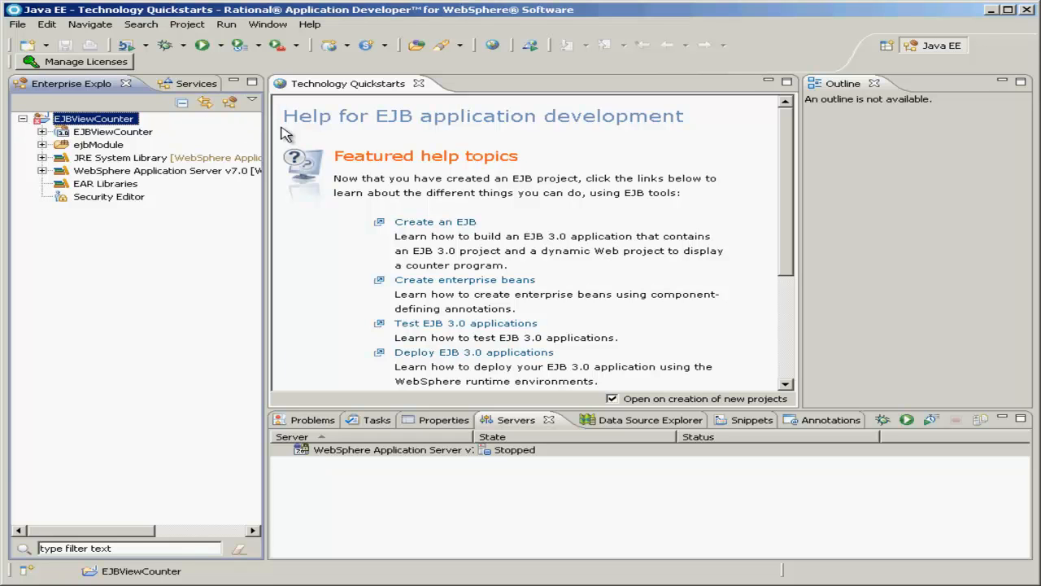
pyautogui.moveTo(531, 140)
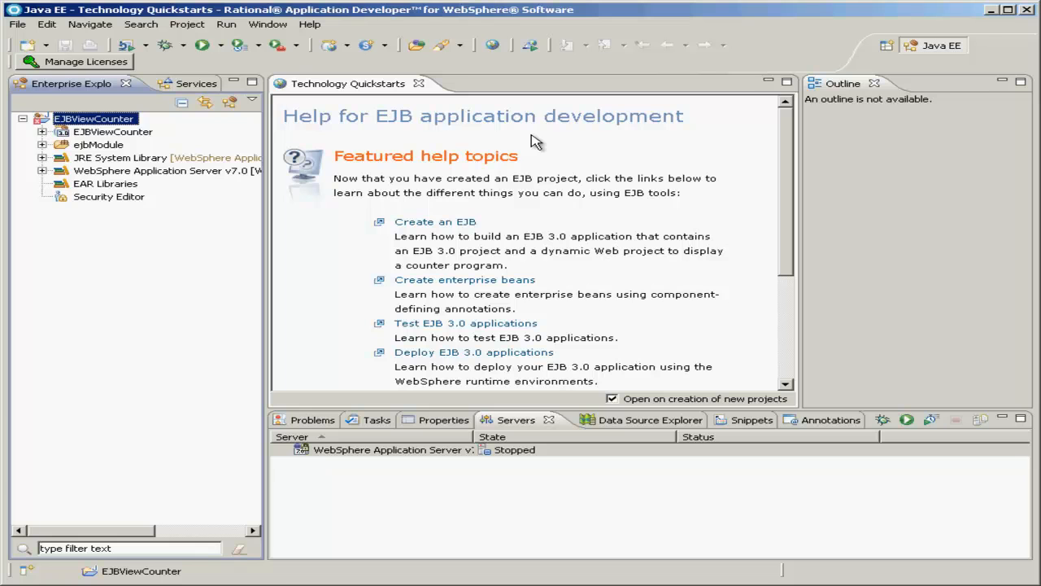
pyautogui.moveTo(436, 92)
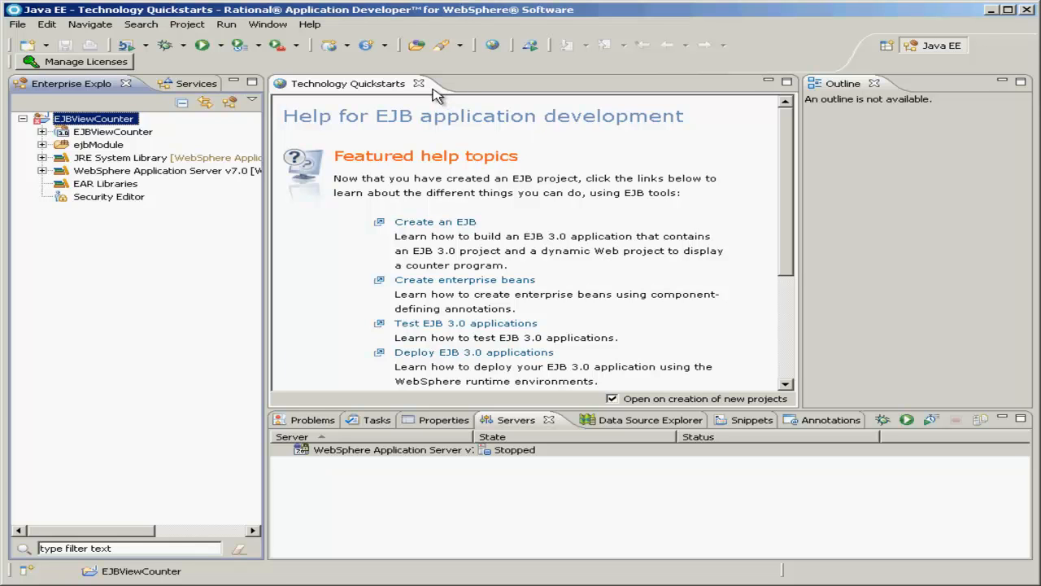
pyautogui.moveTo(420, 85)
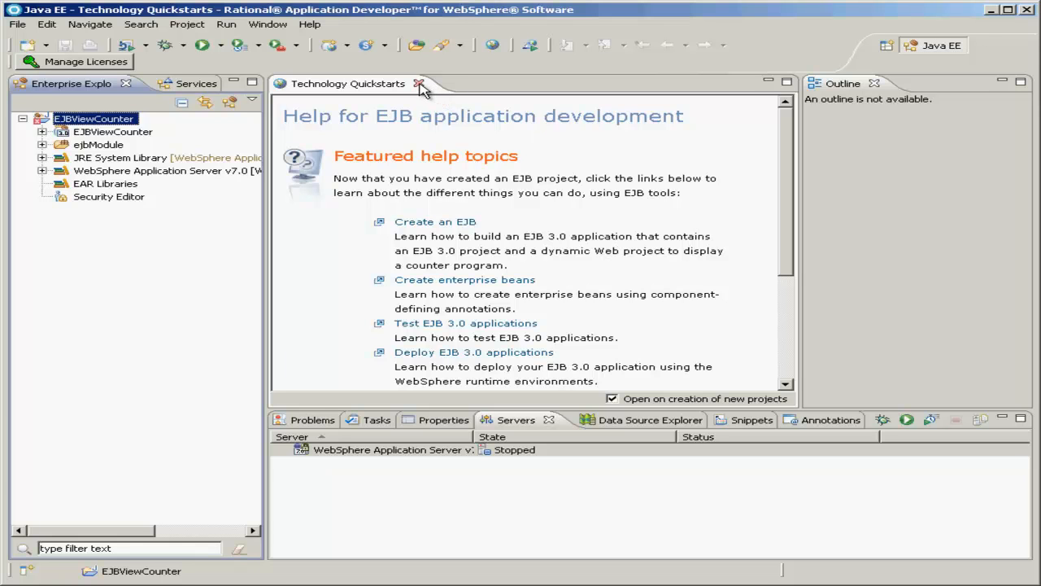
# Step: Close the Technology Quickstarts EJB help topics tab
pyautogui.click(420, 85)
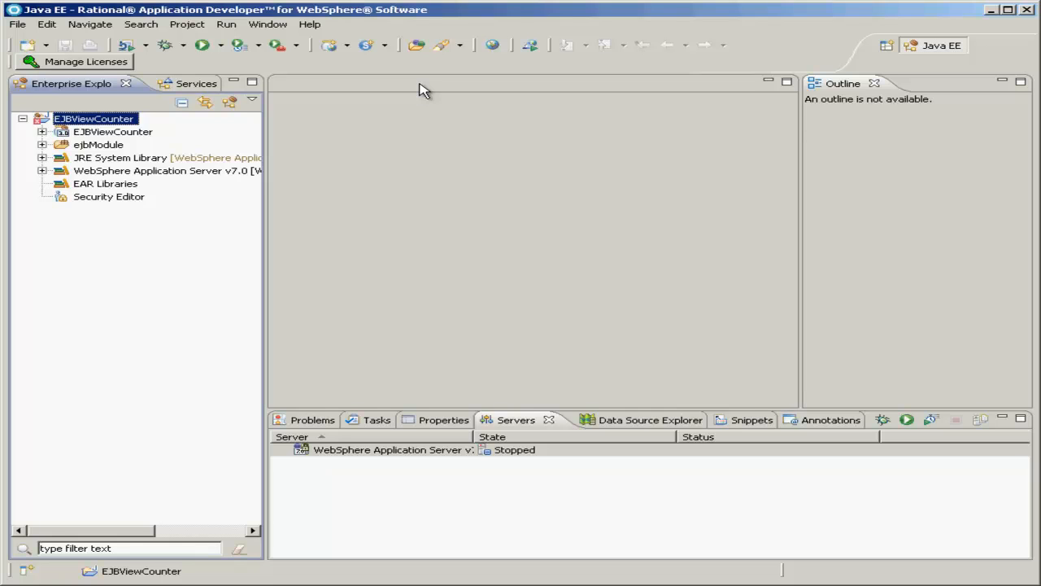
pyautogui.moveTo(342, 120)
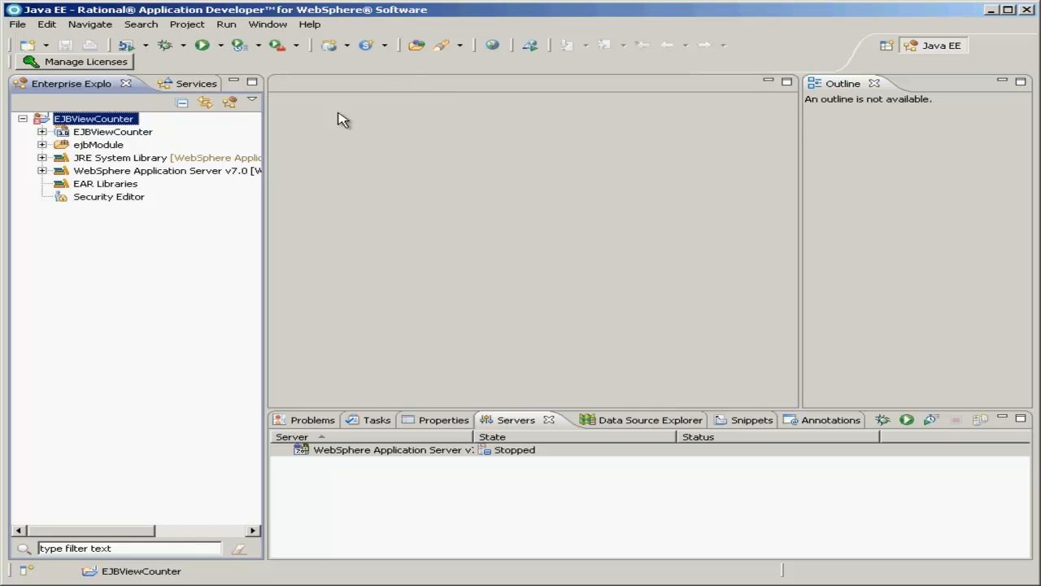
pyautogui.moveTo(122, 122)
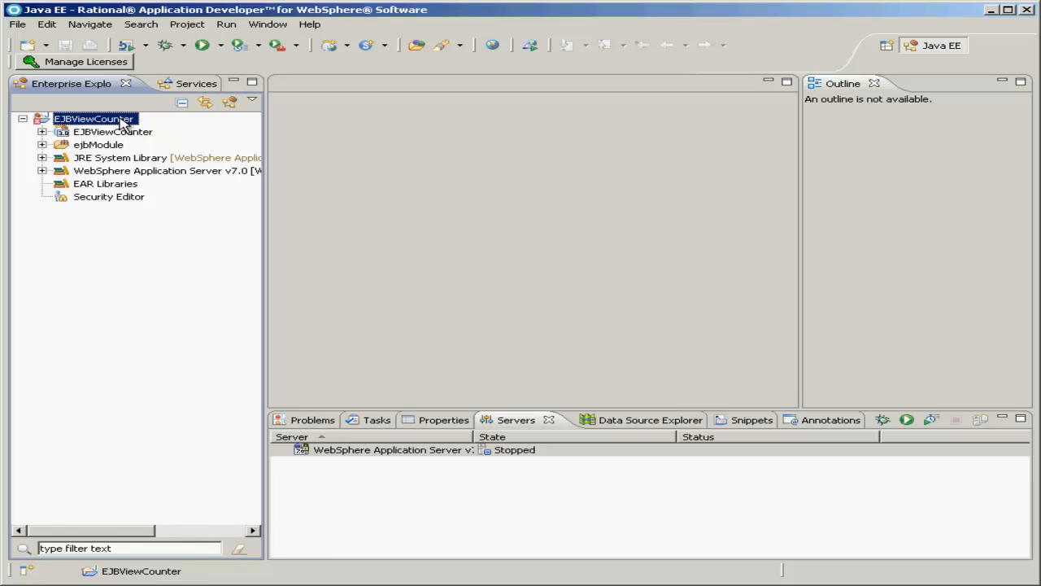